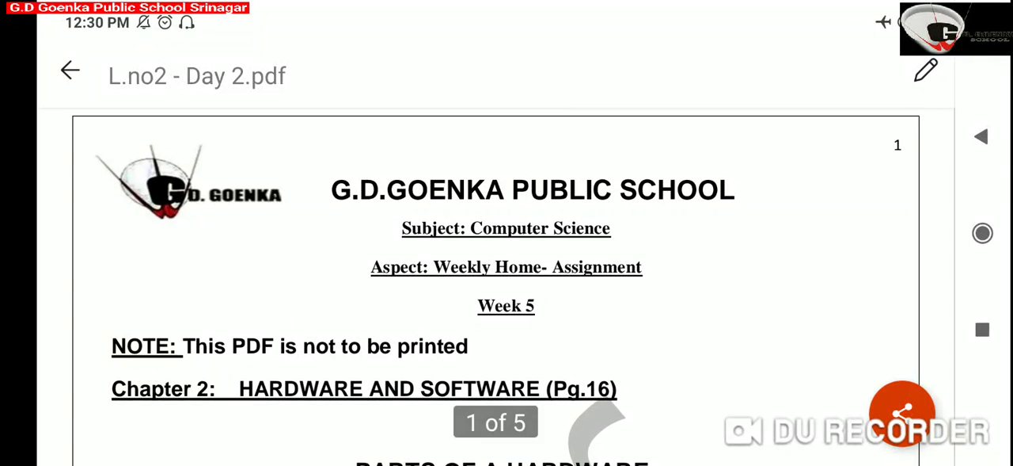
# Scroll down page 1 from the school header to the brain-and-sense-organs diagram.
pyautogui.scroll(-3)
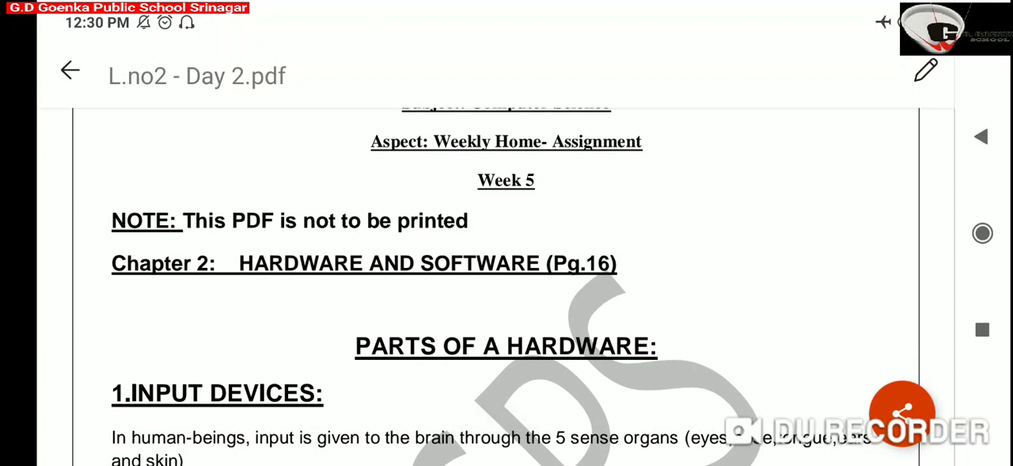
pyautogui.scroll(-3)
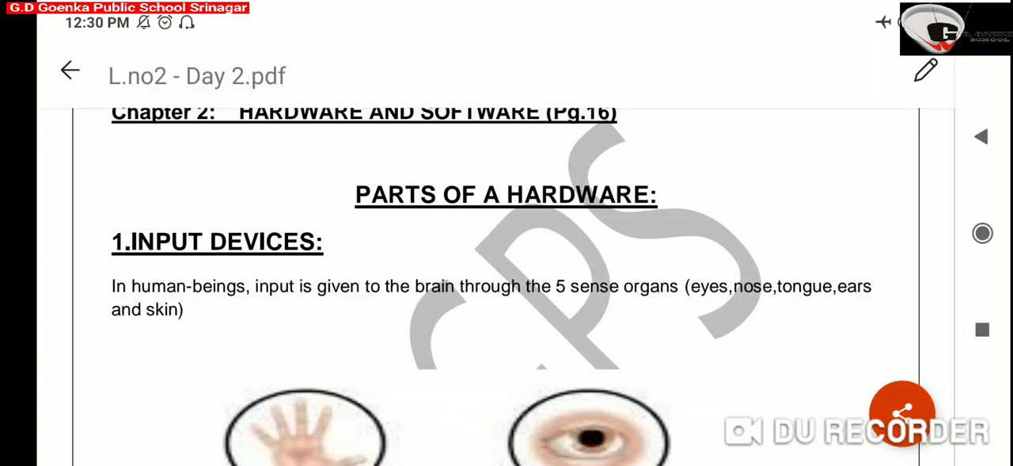
pyautogui.scroll(-3)
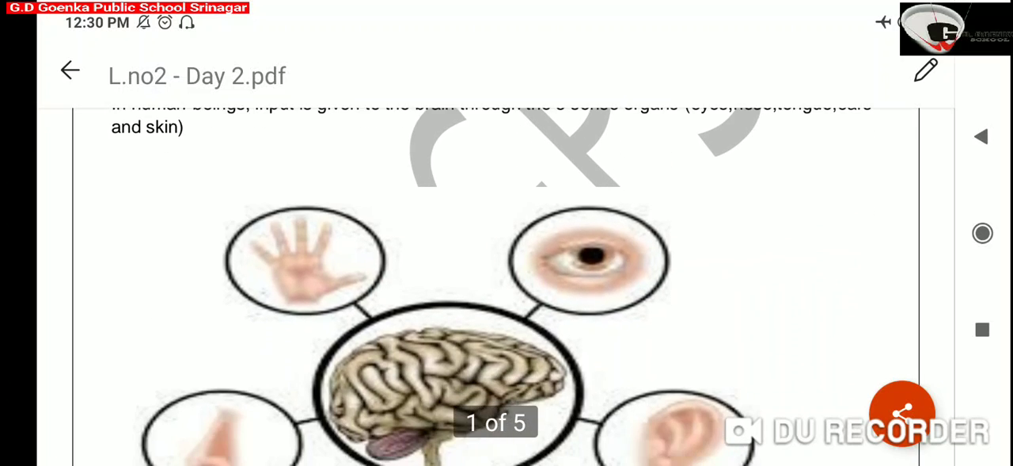
pyautogui.scroll(-3)
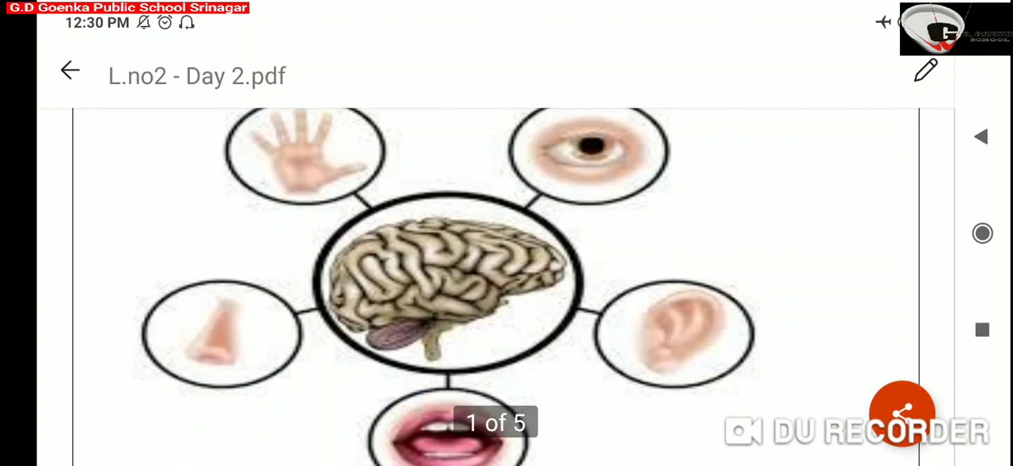
pyautogui.scroll(-3)
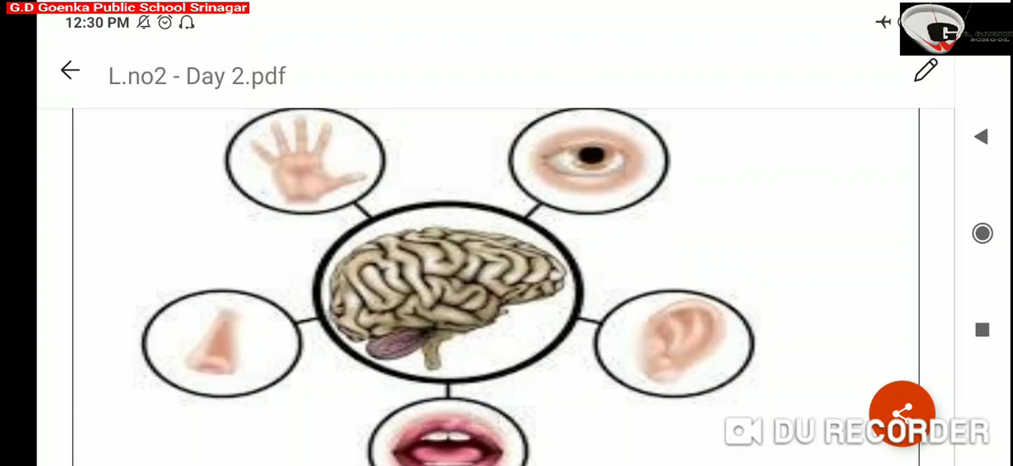
# Scroll past the keyboard and mouse pictures to the TRACKBALL heading and photo on page 3.
pyautogui.scroll(-3)
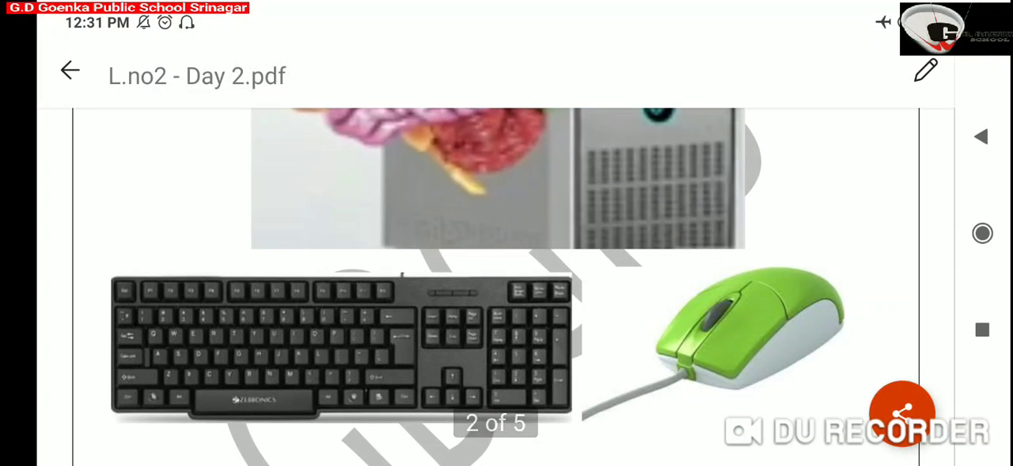
pyautogui.scroll(-3)
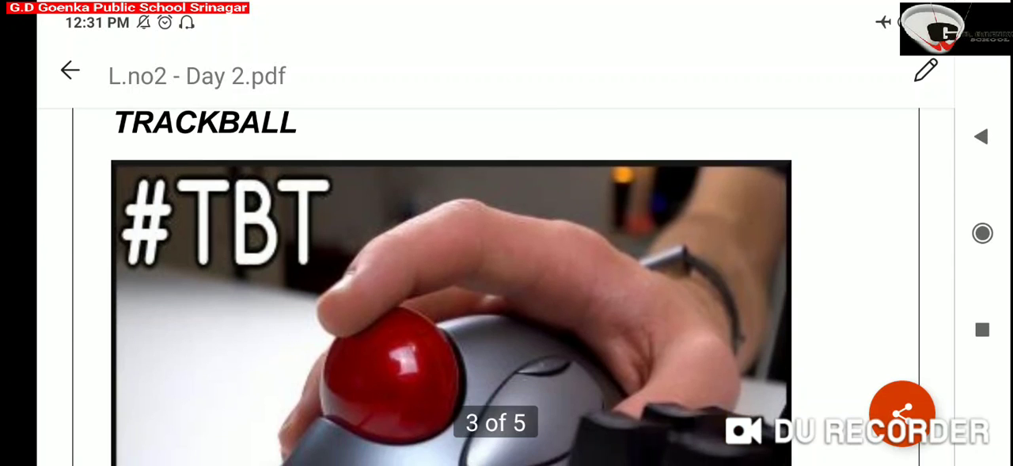
# Circle the red ball in the trackball photo with the black pen, then continue to the webcam on page 4.
pyautogui.click(927, 70)
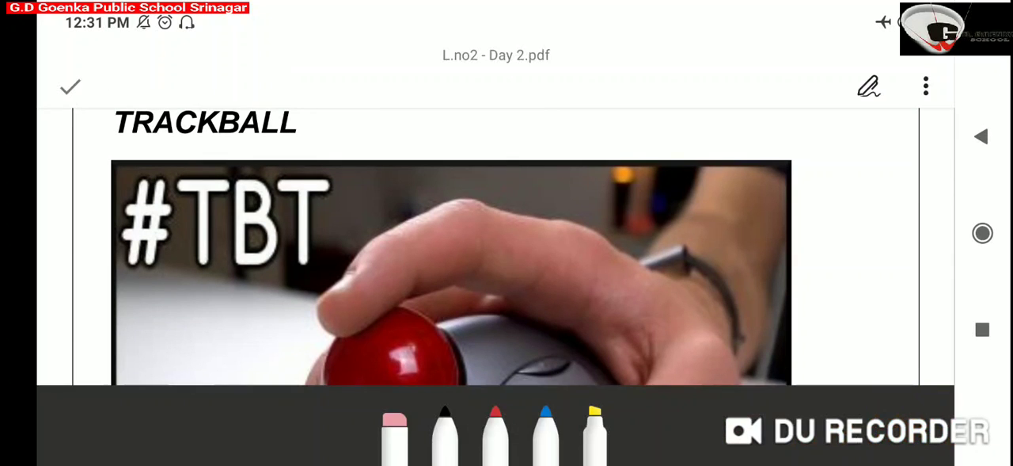
pyautogui.click(445, 431)
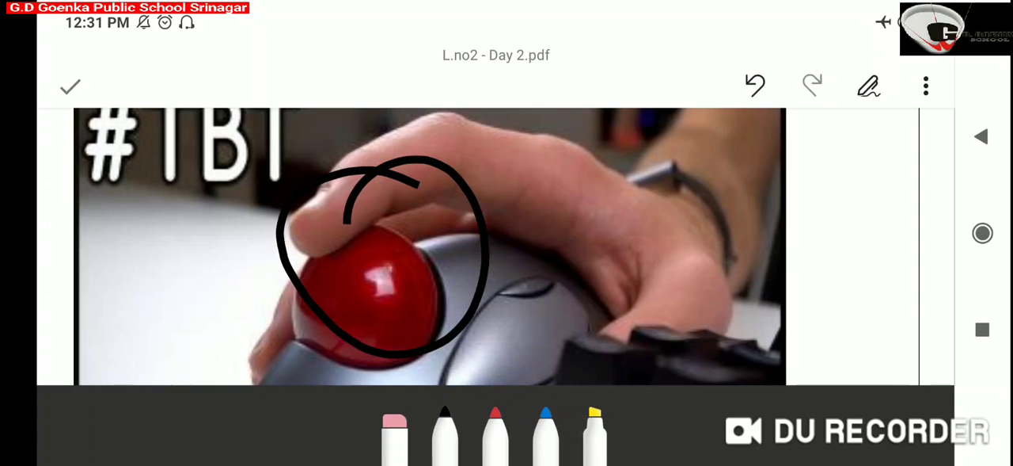
pyautogui.scroll(-3)
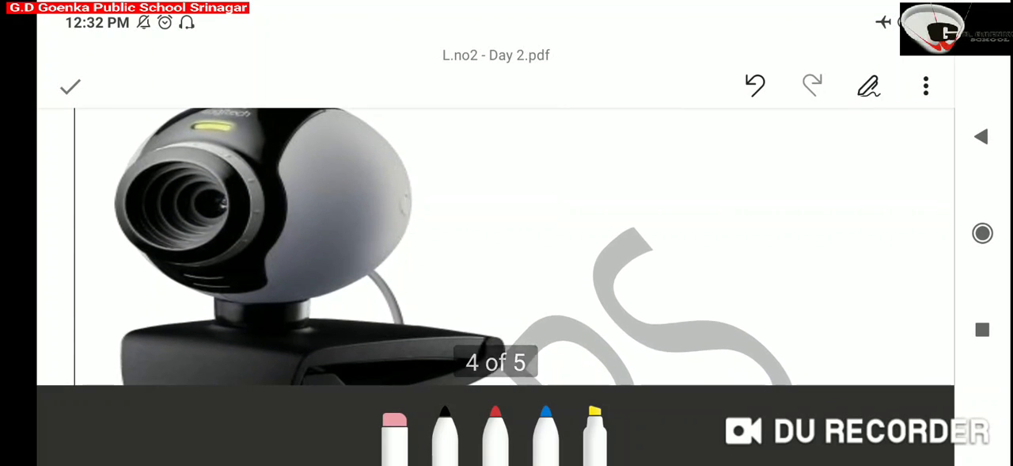
# Draw pen marks near the microphone image and continue down to the LIGHT PEN section on page 5.
pyautogui.moveTo(535, 143); pyautogui.dragTo(420, 257)
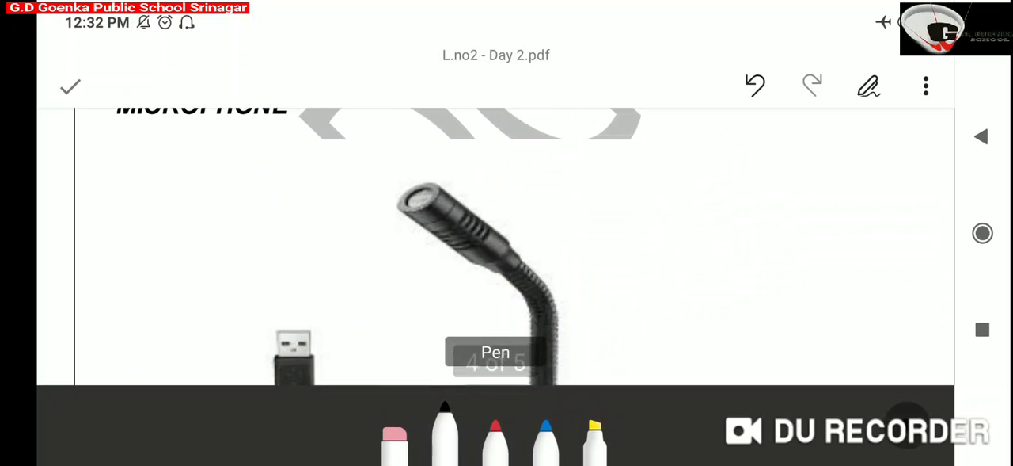
pyautogui.moveTo(694, 158); pyautogui.dragTo(583, 280)
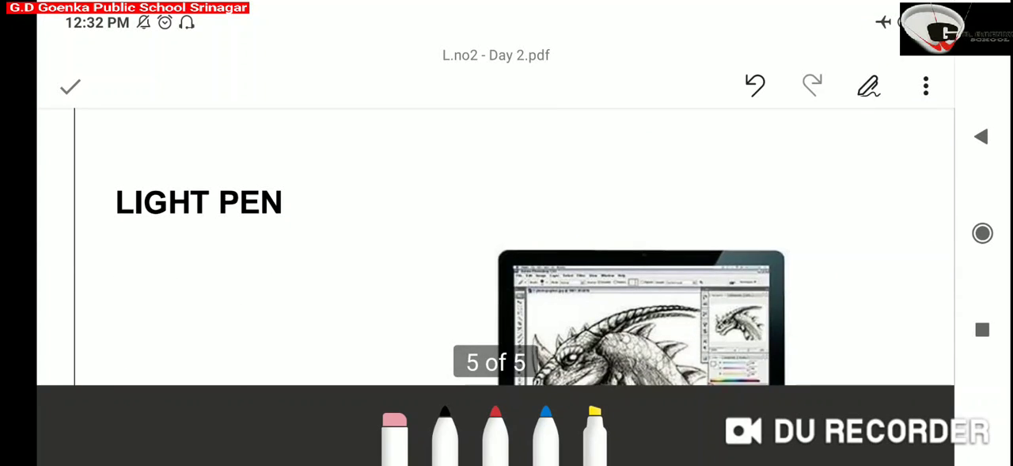
pyautogui.scroll(-3)
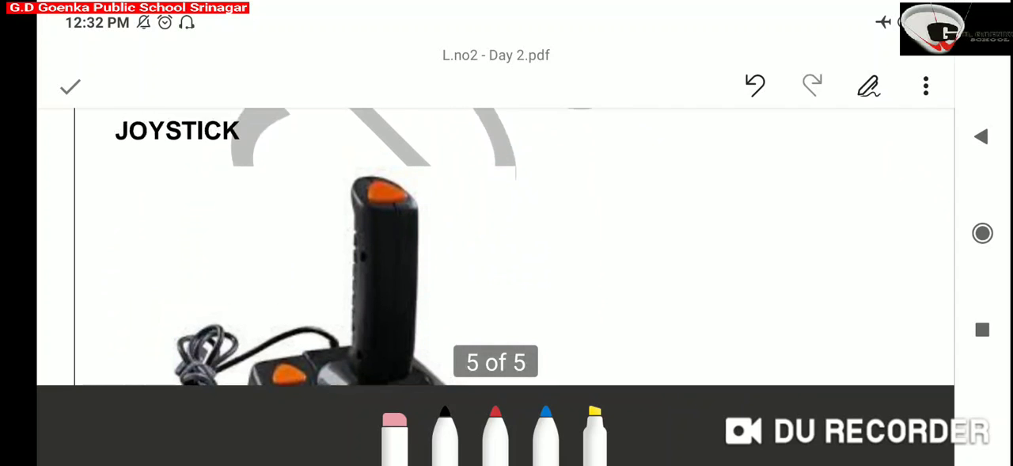
# Draw an arrow pointing at the stick in the joystick photo on page 5.
pyautogui.moveTo(589, 155); pyautogui.dragTo(475, 261)
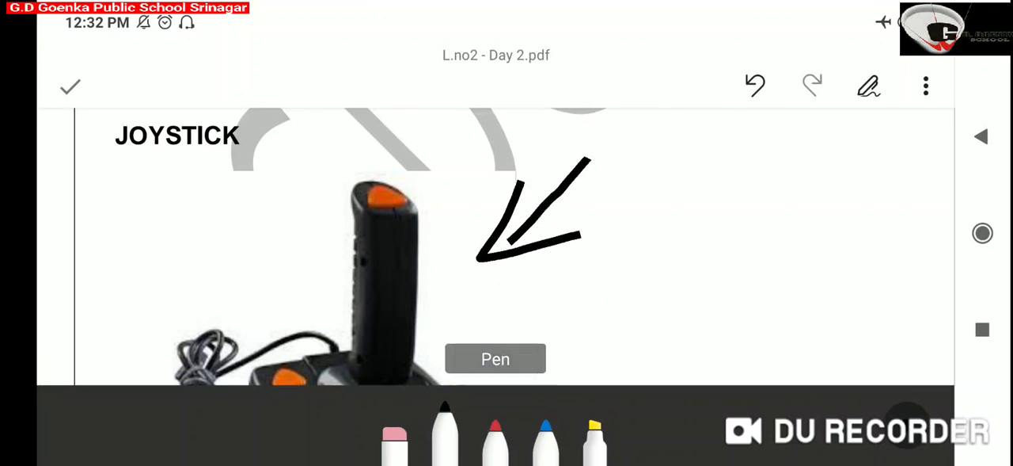